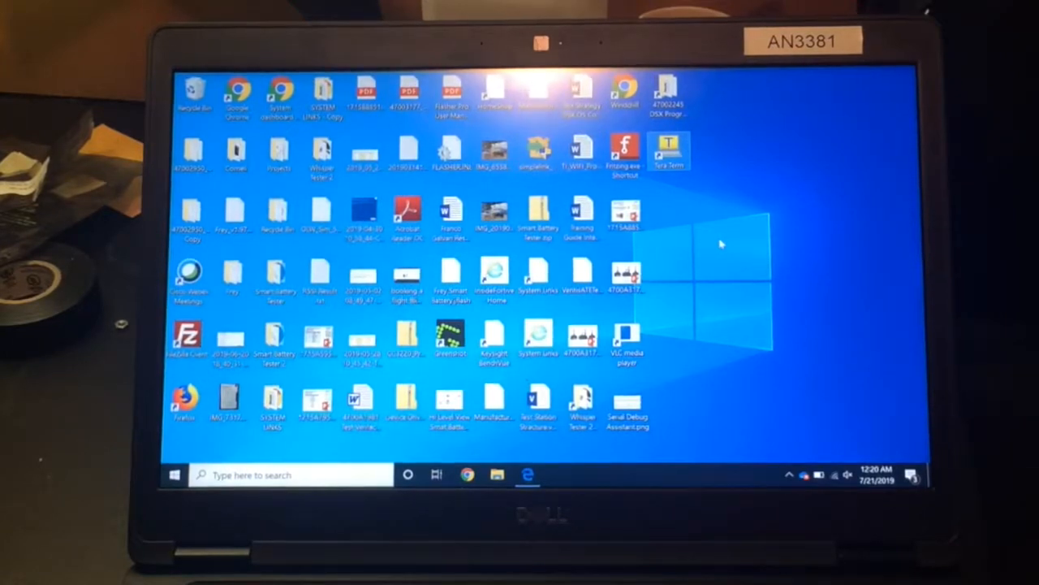
{"action": "mouse_move", "coordinate": [669, 150]}
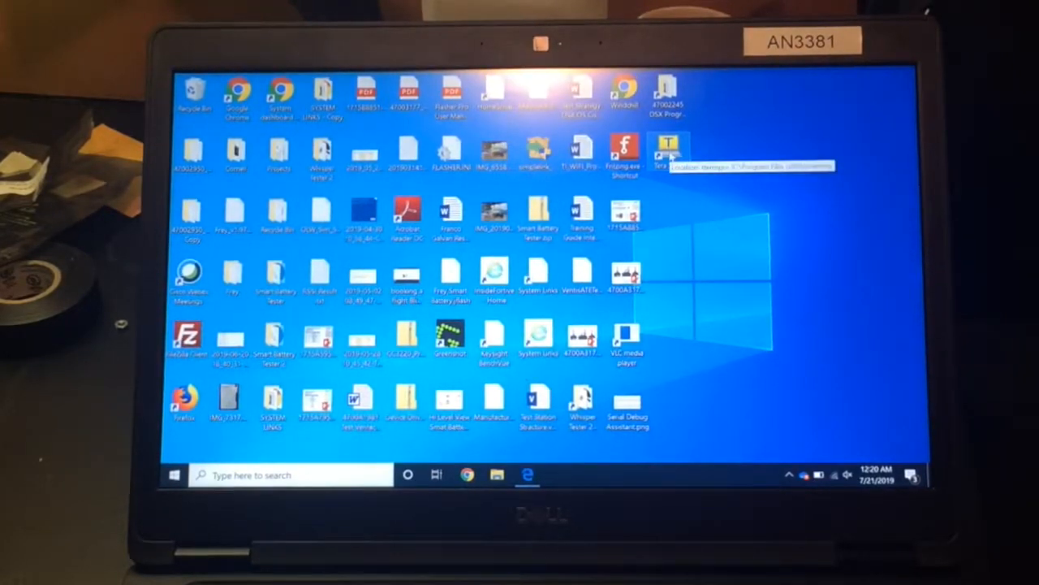
Step: Launch Tera Term from its desktop shortcut so the New connection dialog appears
{"action": "double_click", "coordinate": [669, 149]}
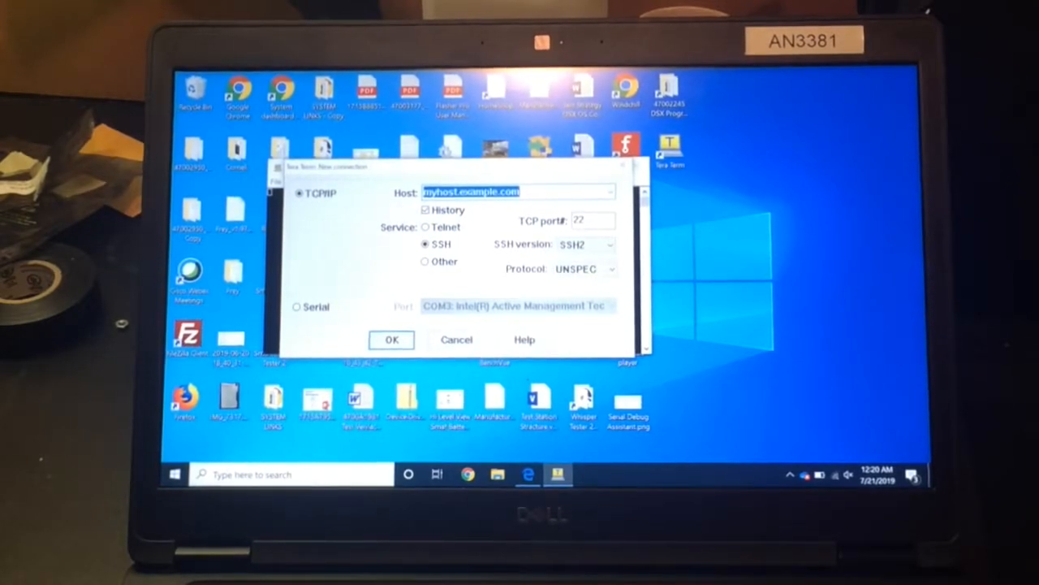
Step: Choose a Serial connection on COM10: USB Serial Port
{"action": "left_click", "coordinate": [296, 306]}
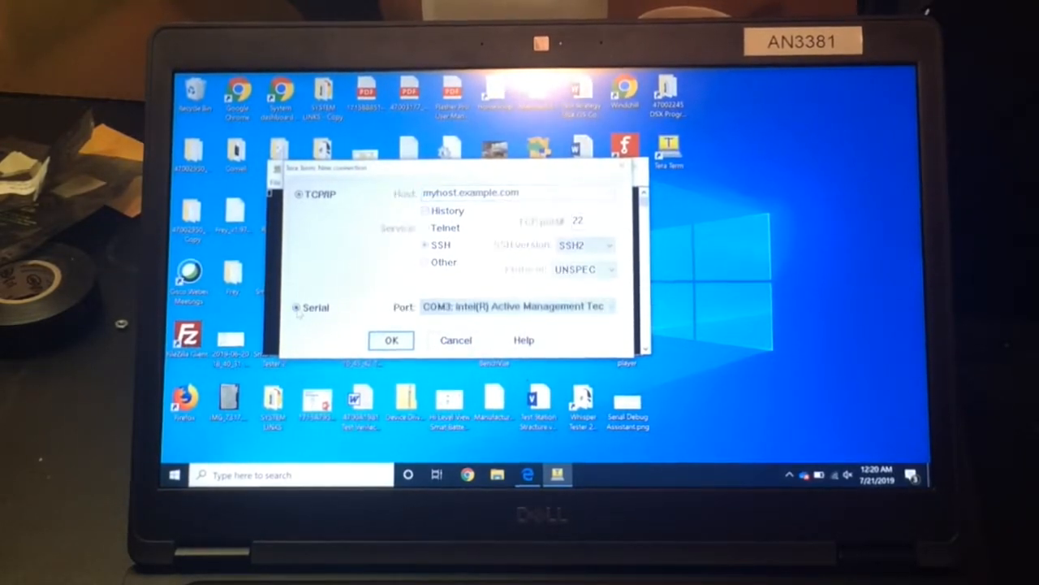
{"action": "left_click", "coordinate": [608, 305]}
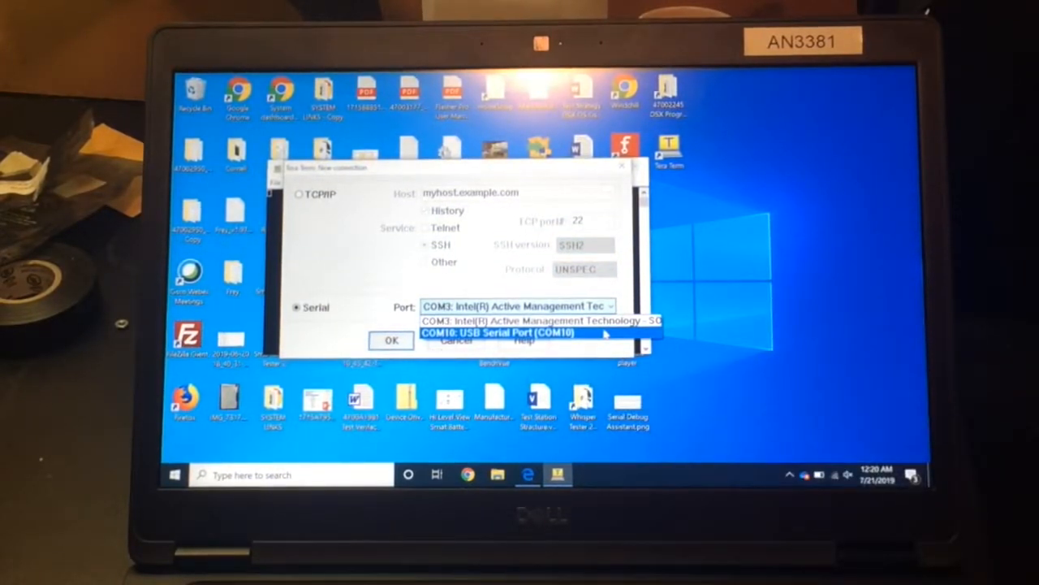
{"action": "left_click", "coordinate": [497, 333]}
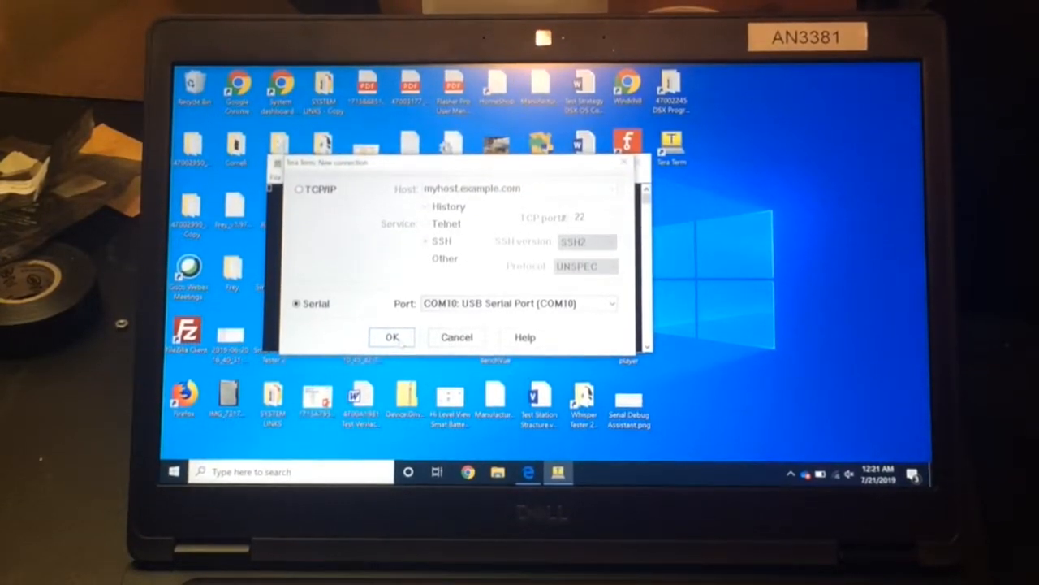
Step: Connect to COM10 and bring up the Setup > Serial port settings
{"action": "left_click", "coordinate": [393, 337]}
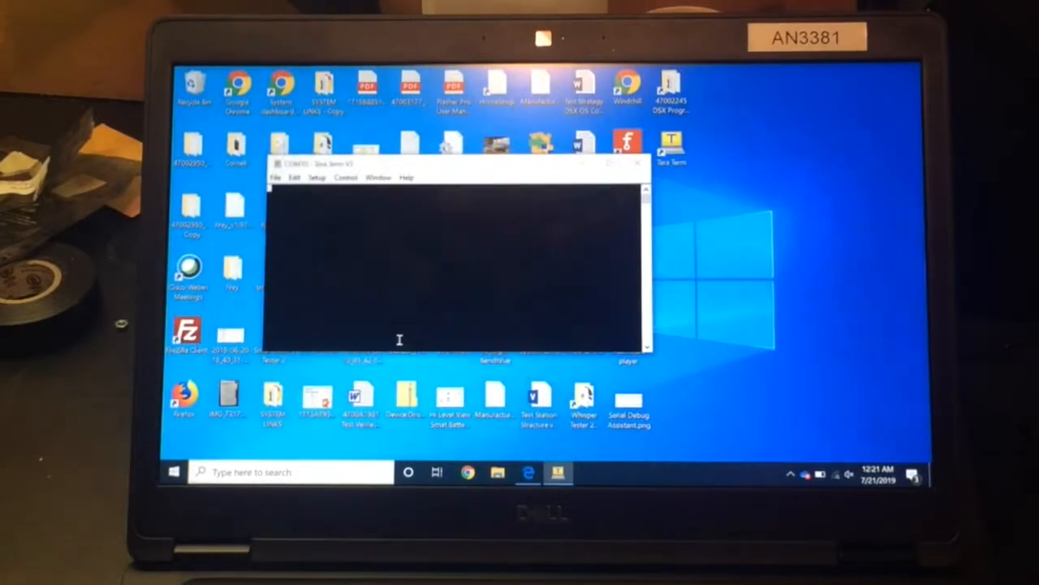
{"action": "left_click", "coordinate": [316, 177]}
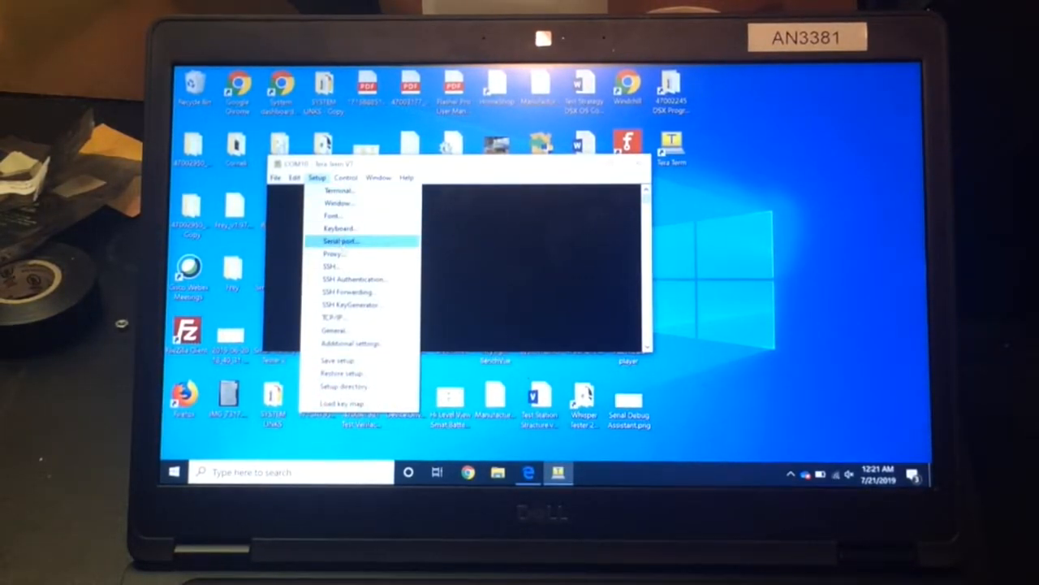
{"action": "left_click", "coordinate": [341, 241]}
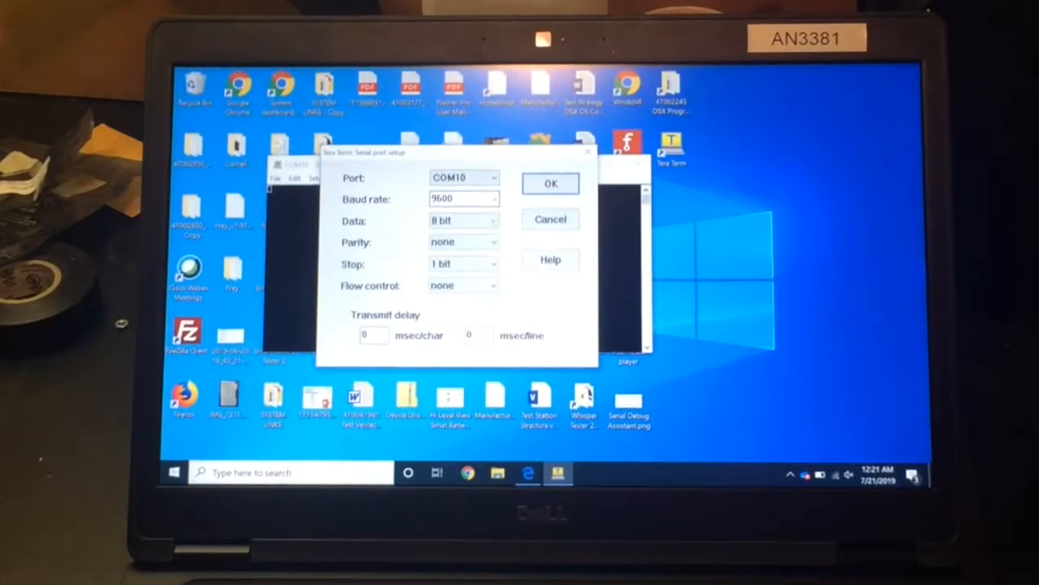
Step: Set Data to 7 bit with a 50 msec/line transmit delay and apply, keeping 9600 baud, no parity, 1 stop
{"action": "left_click", "coordinate": [494, 221]}
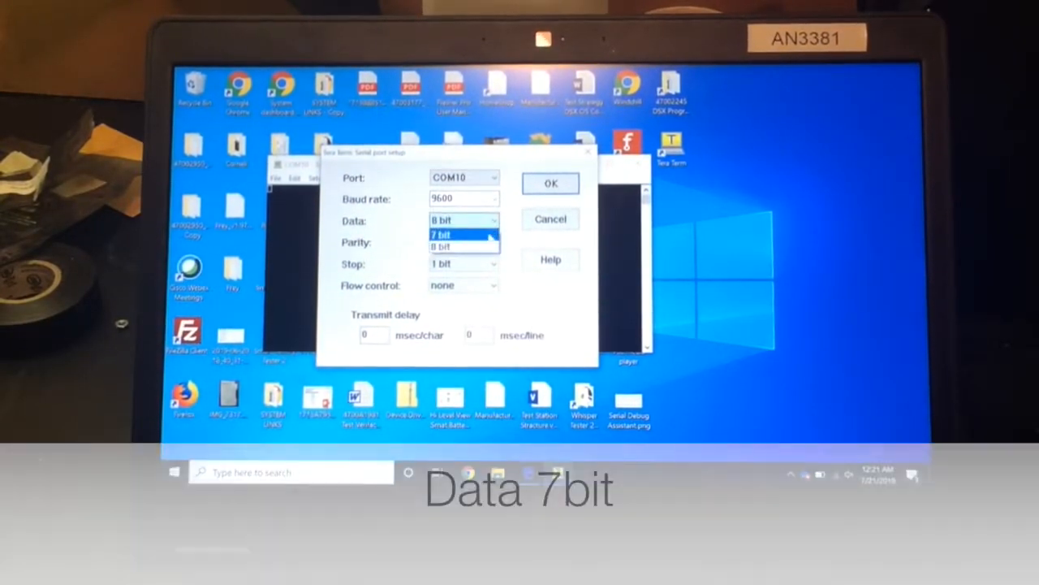
{"action": "left_click", "coordinate": [442, 234]}
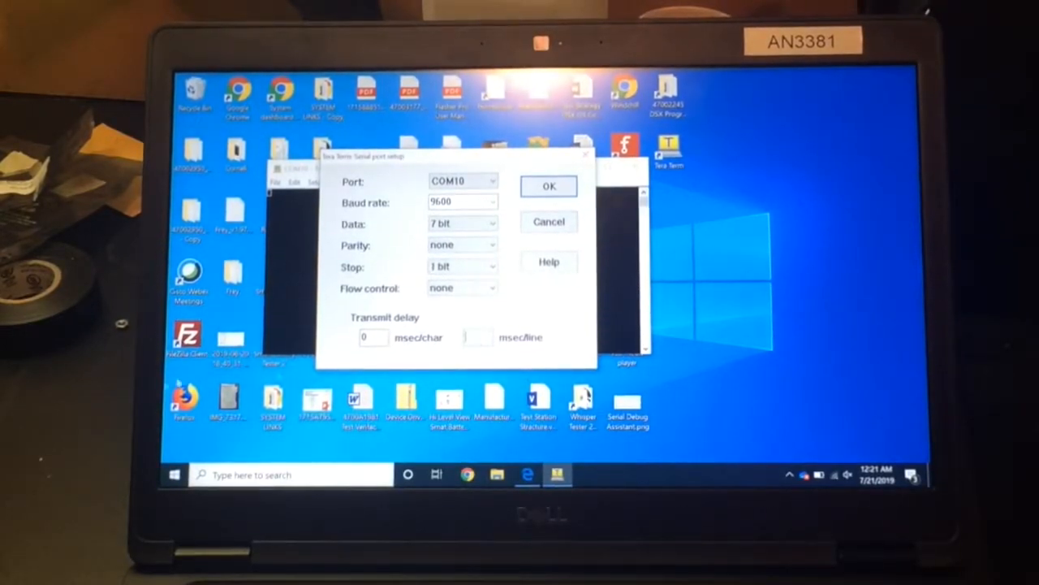
{"action": "type", "text": "50"}
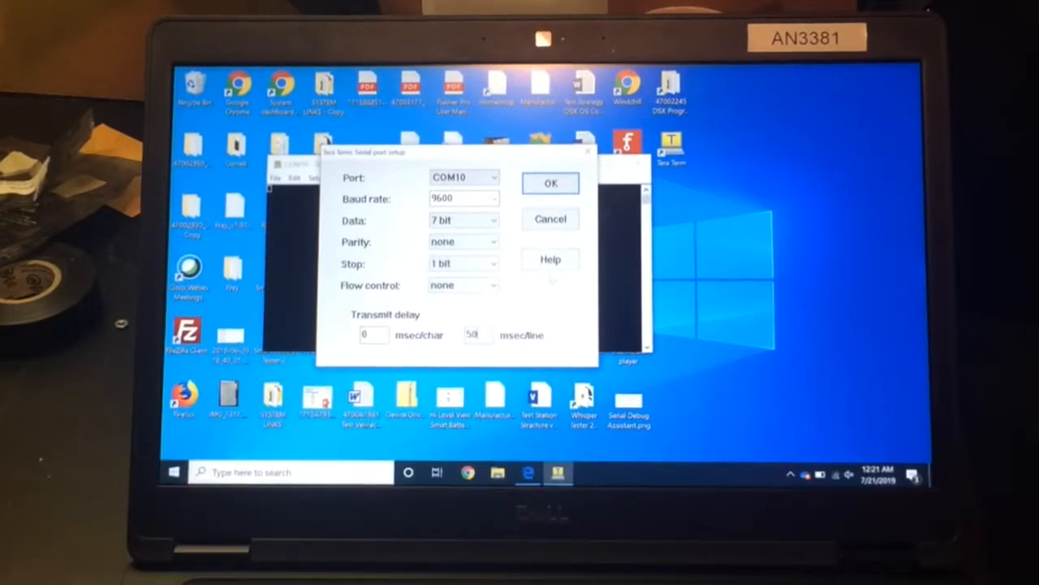
{"action": "left_click", "coordinate": [549, 182]}
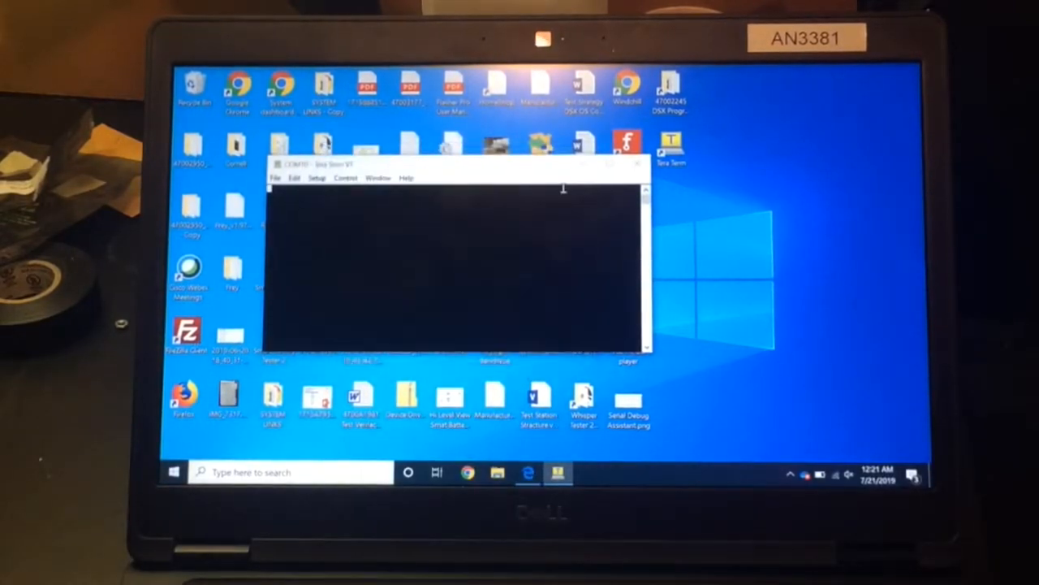